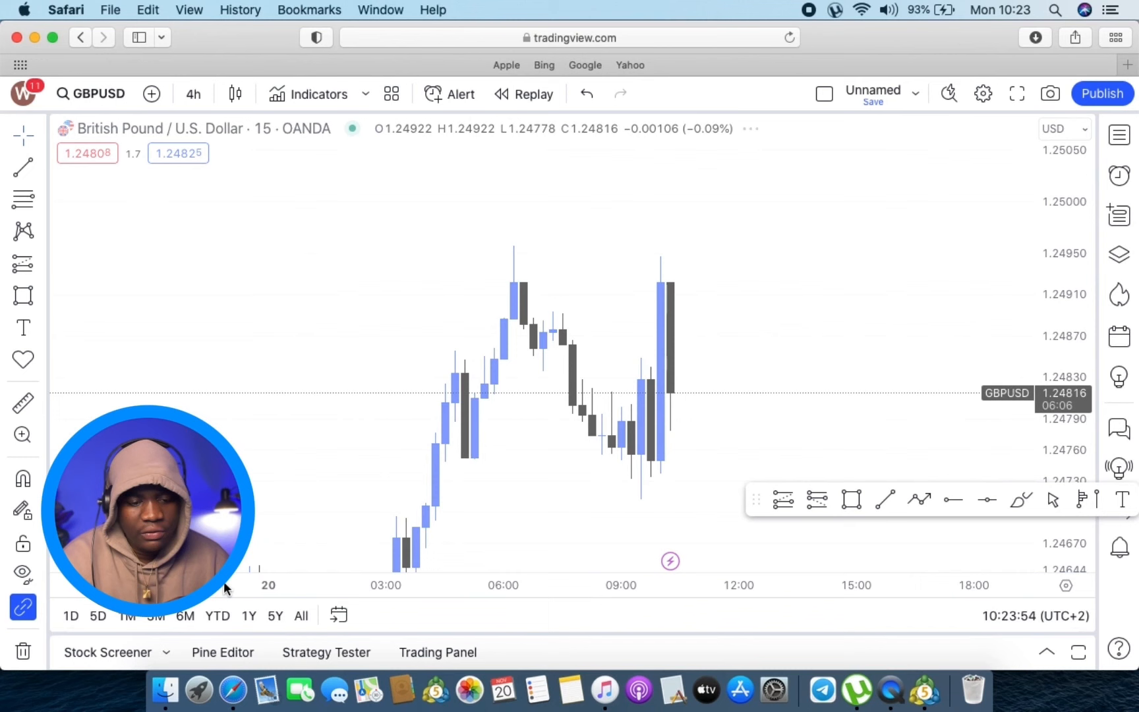
- Switch the GBPUSD chart to the 4-hour timeframe
click(193, 94)
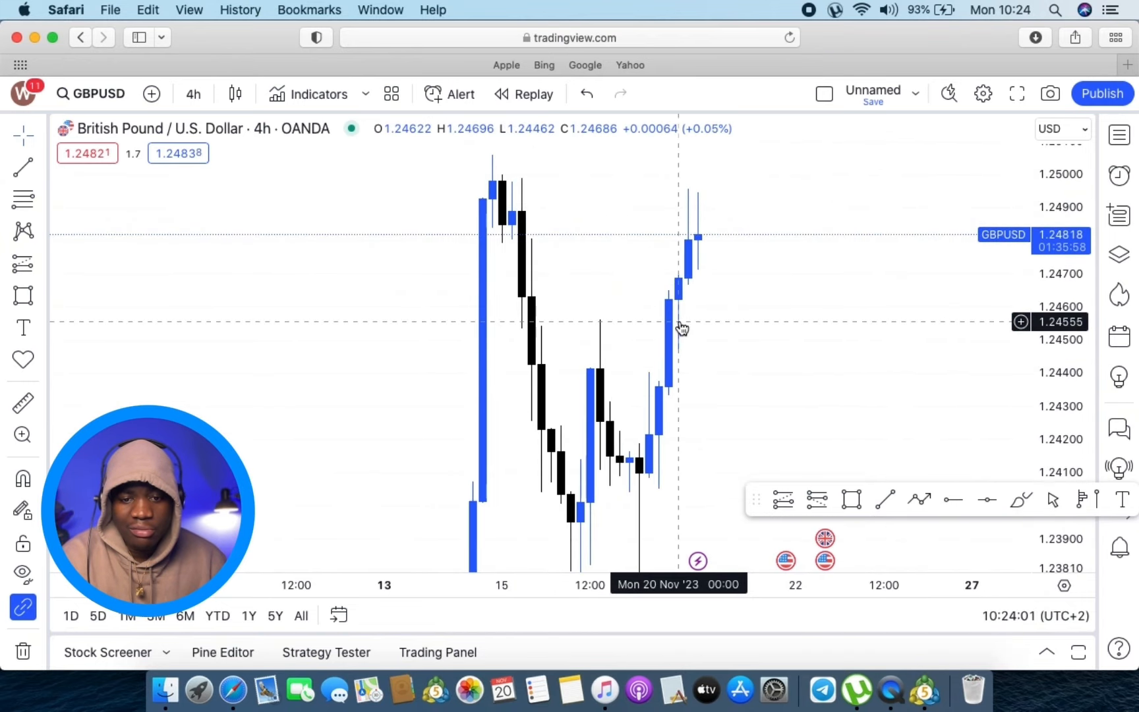
mouse_move(599, 330)
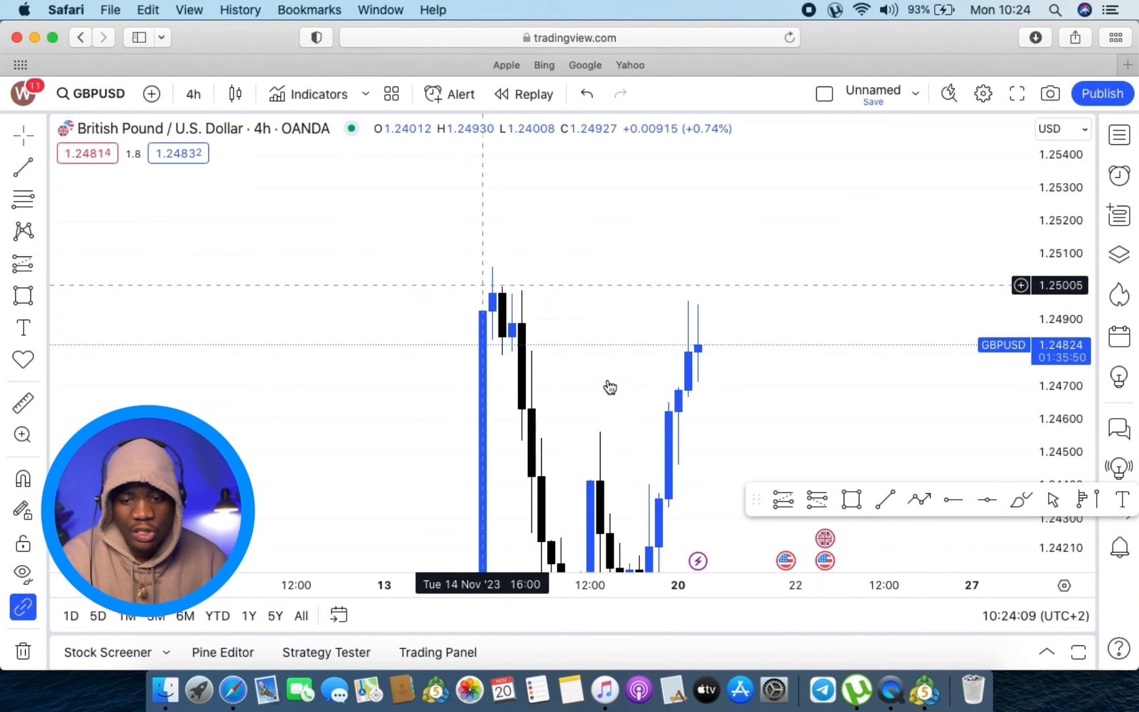
mouse_move(512, 308)
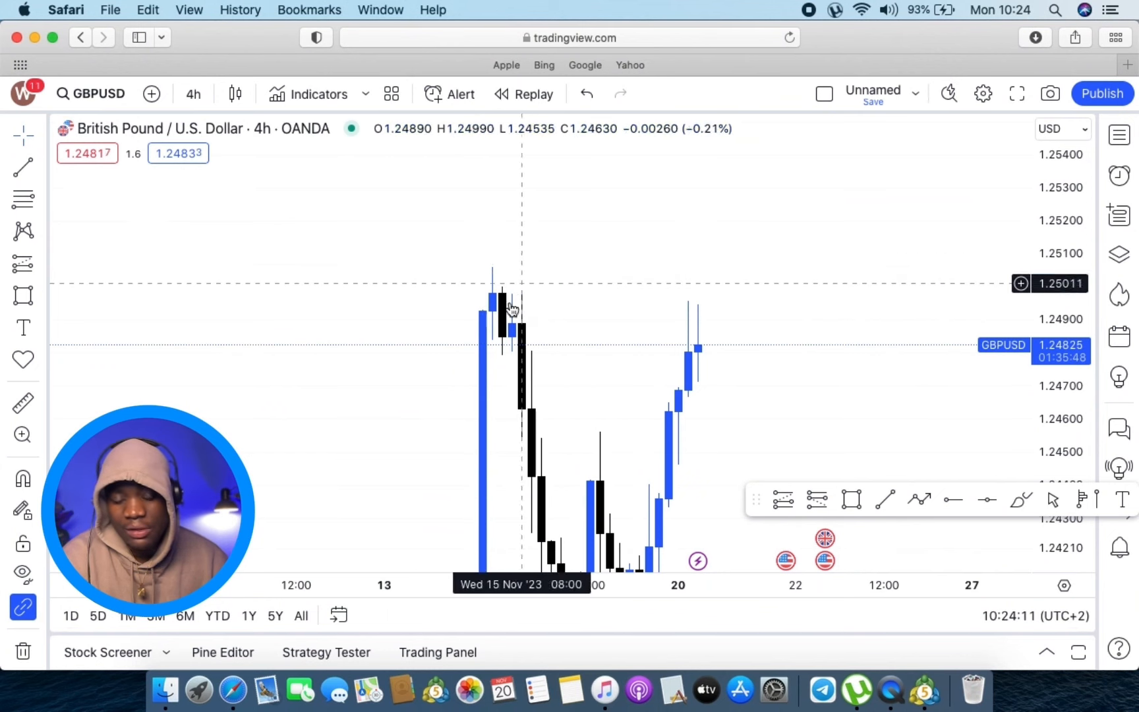
mouse_move(546, 308)
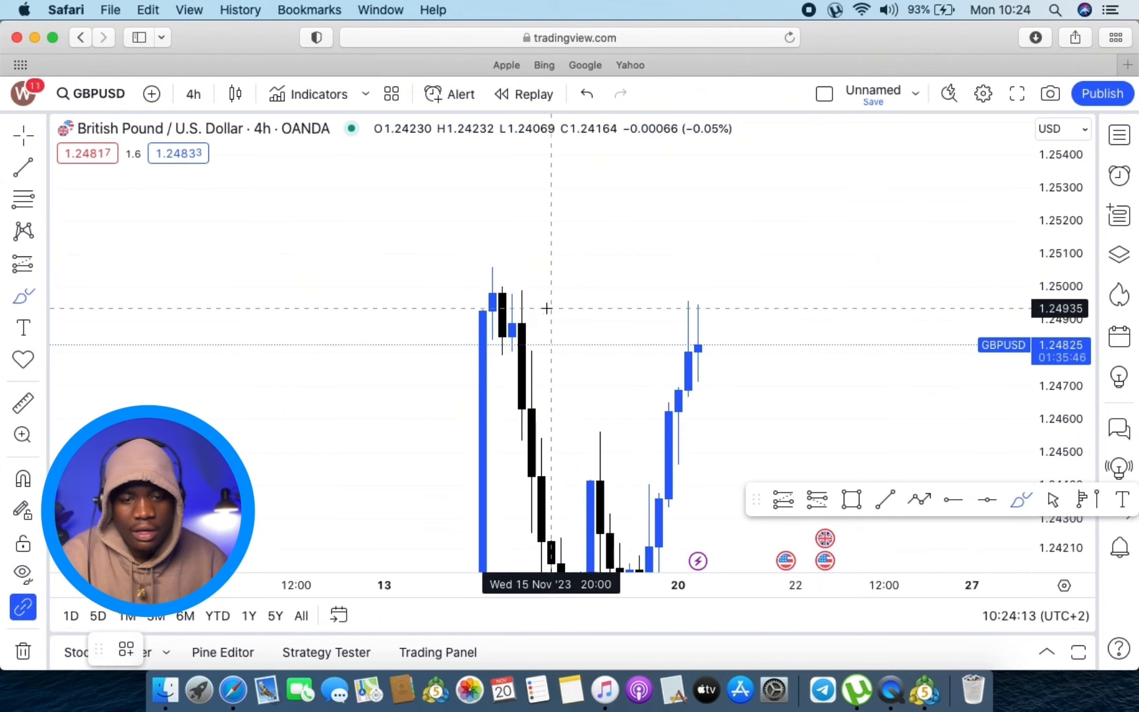
- Circle the swing high at the top of the 4-hour chart, then change the interval
drag(479, 269, 520, 257)
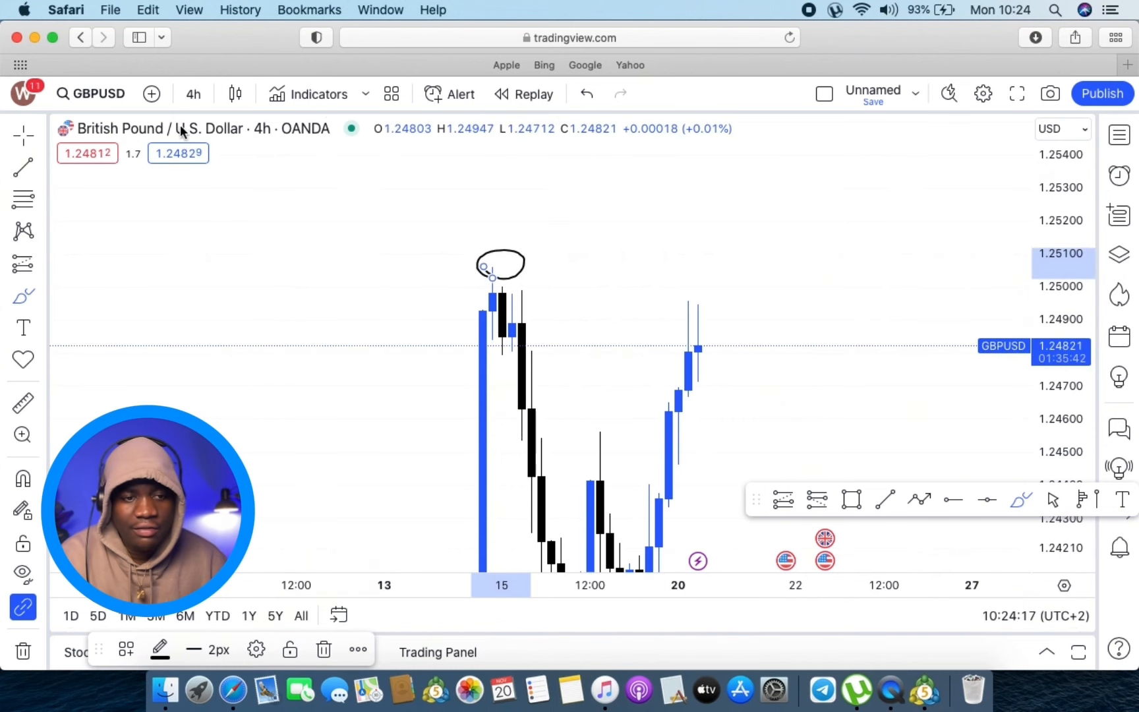
click(193, 93)
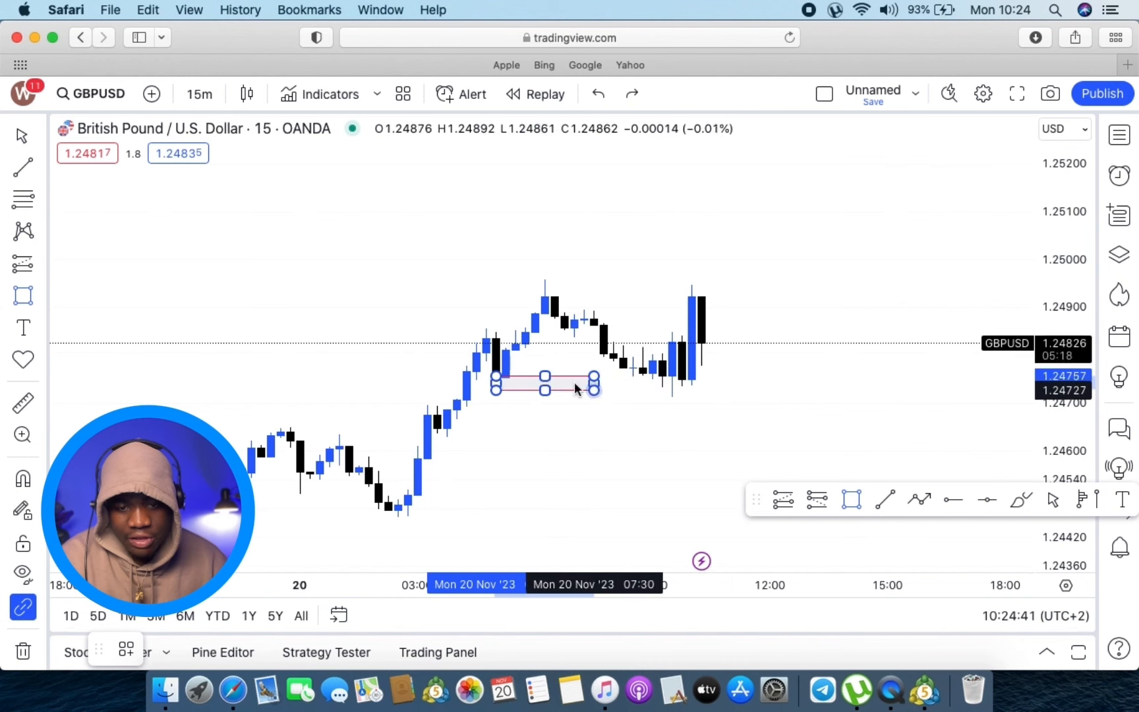
- Extend the thin 1.2474 zone rightward past the latest candles
drag(594, 379, 632, 379)
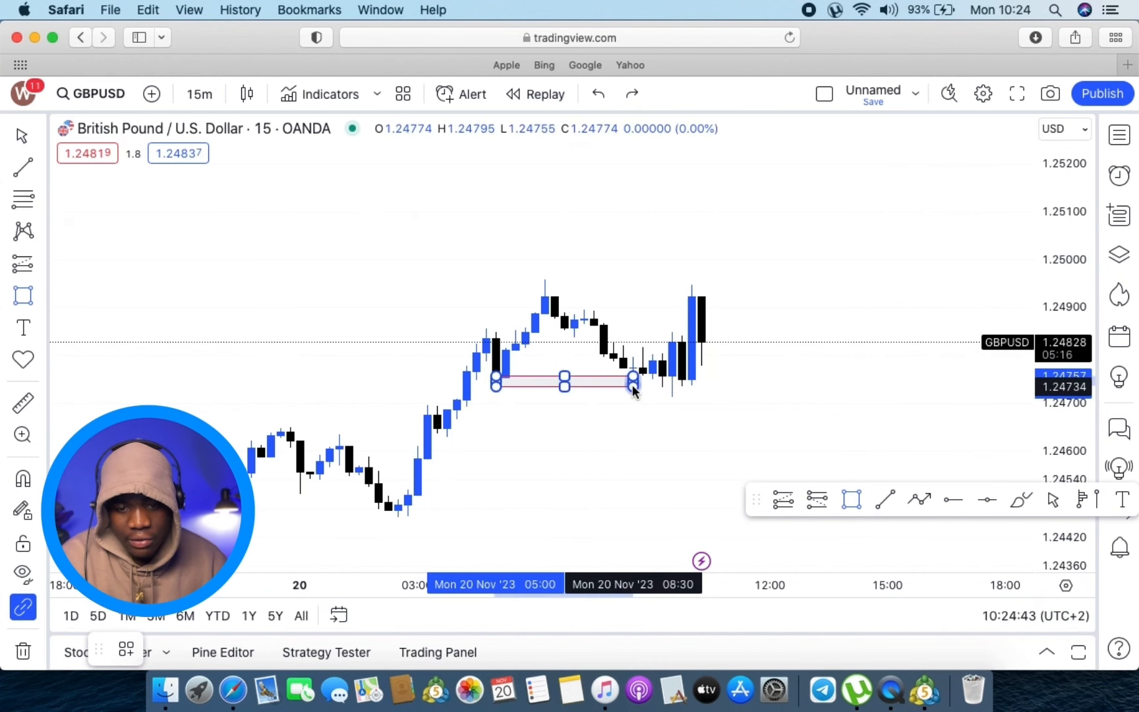
drag(632, 379, 732, 379)
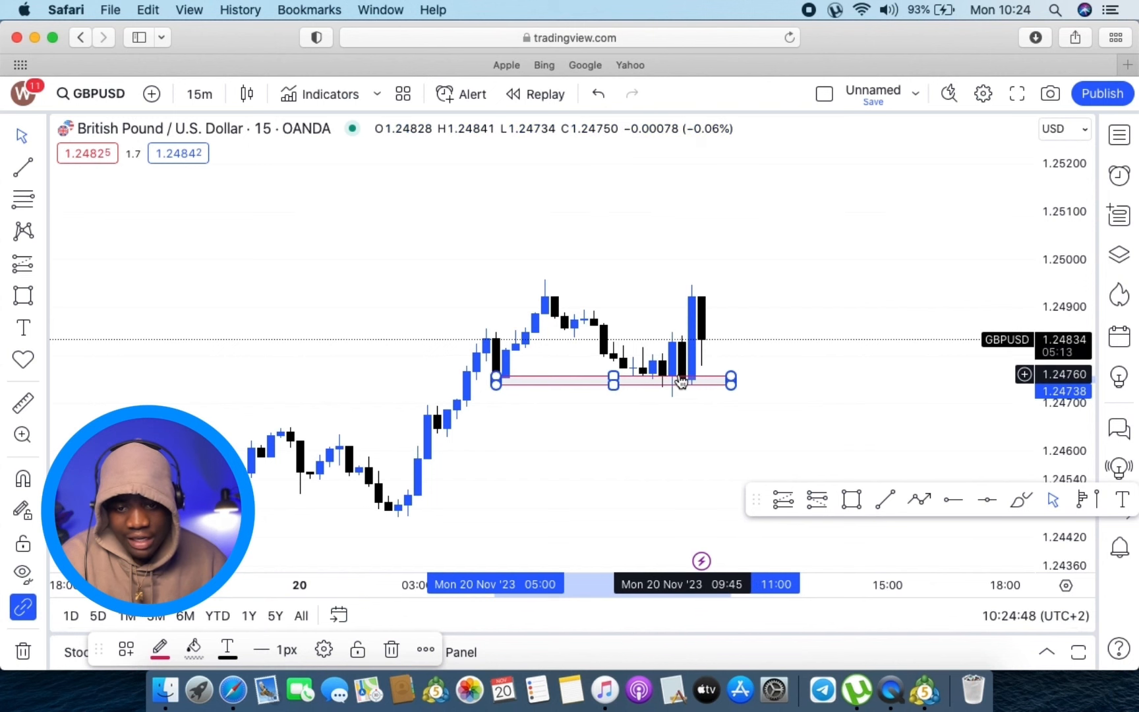
mouse_move(967, 342)
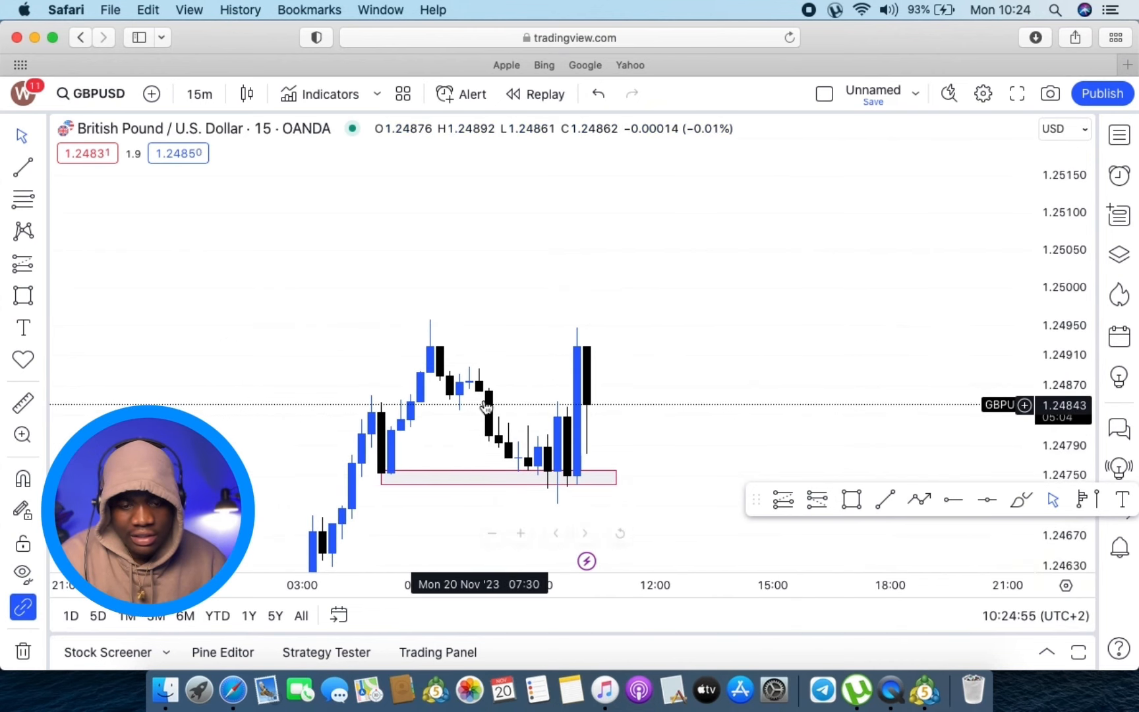
mouse_move(264, 243)
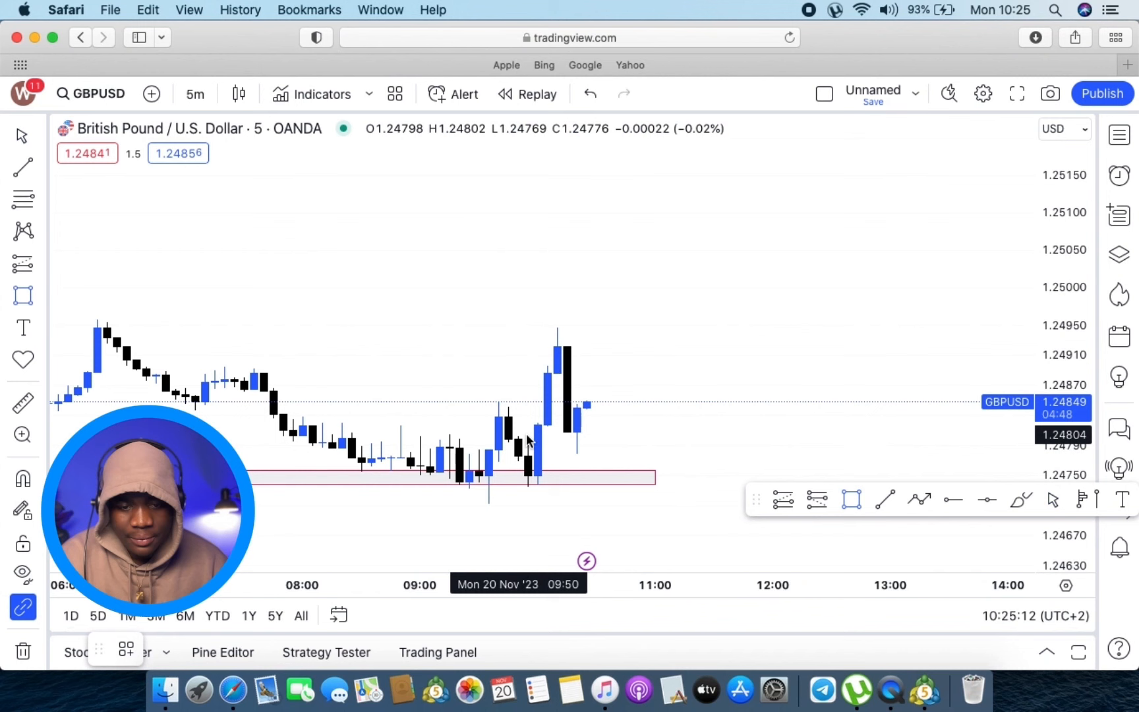
- Draw a second, taller zone above the first, spanning roughly 1.2476 to 1.2481
drag(533, 429, 685, 468)
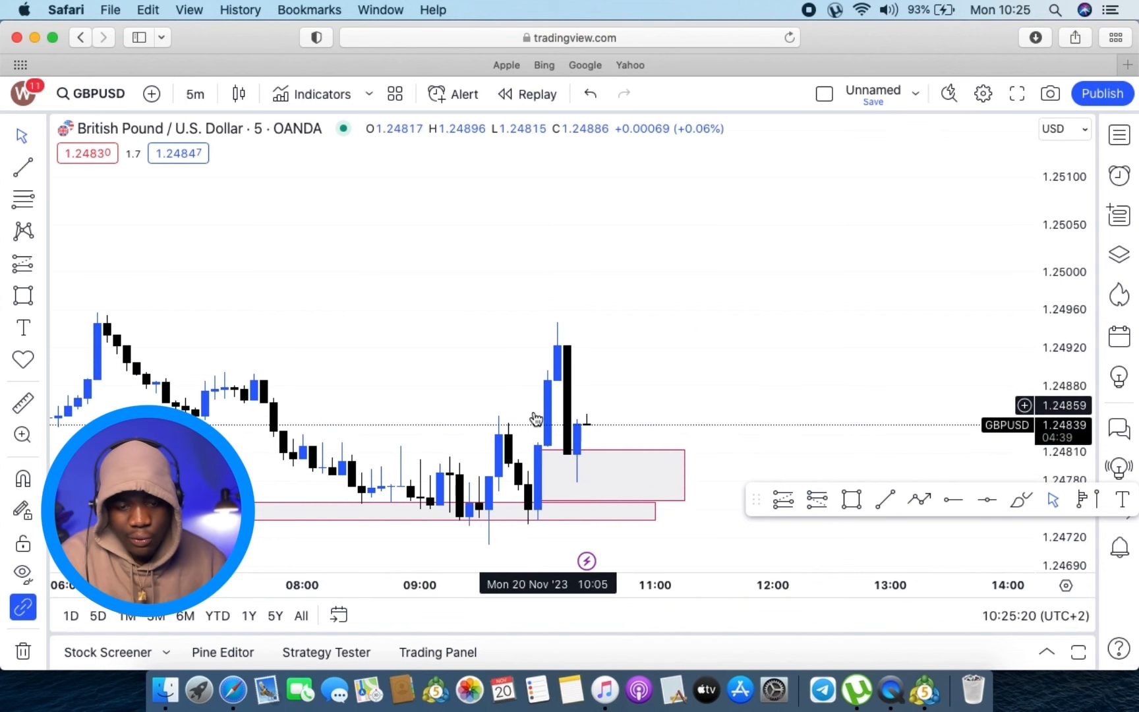
mouse_move(545, 447)
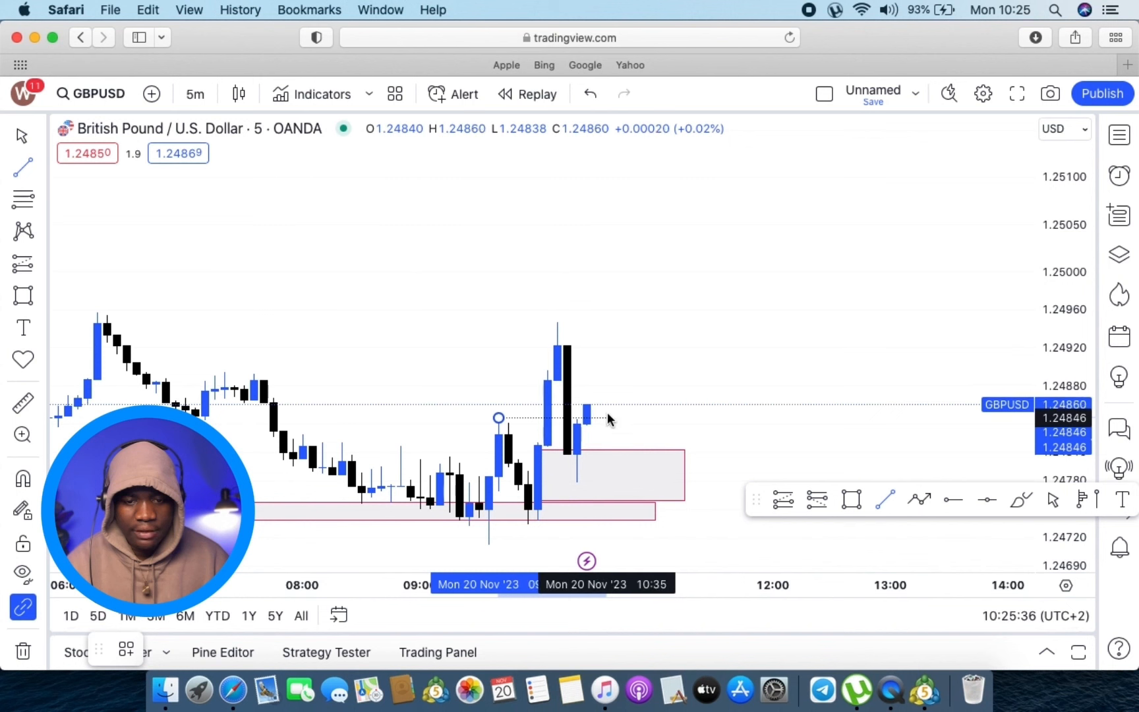
mouse_move(544, 350)
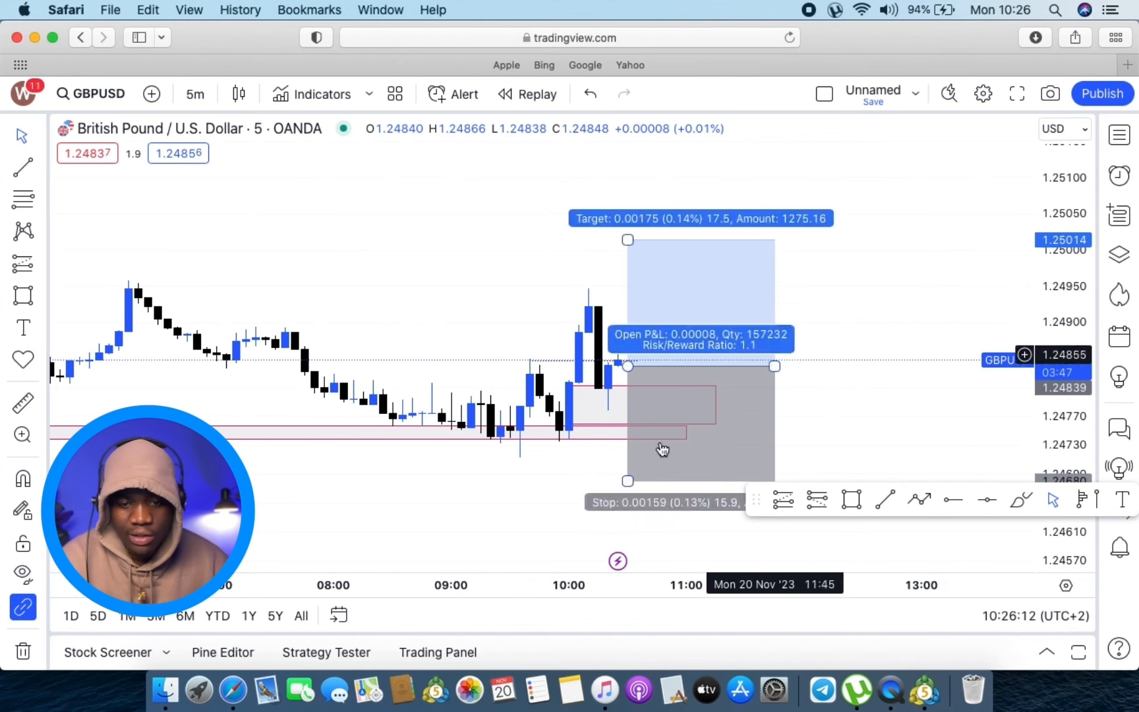
- Bring the MetaTrader 5 terminal to the front
click(923, 690)
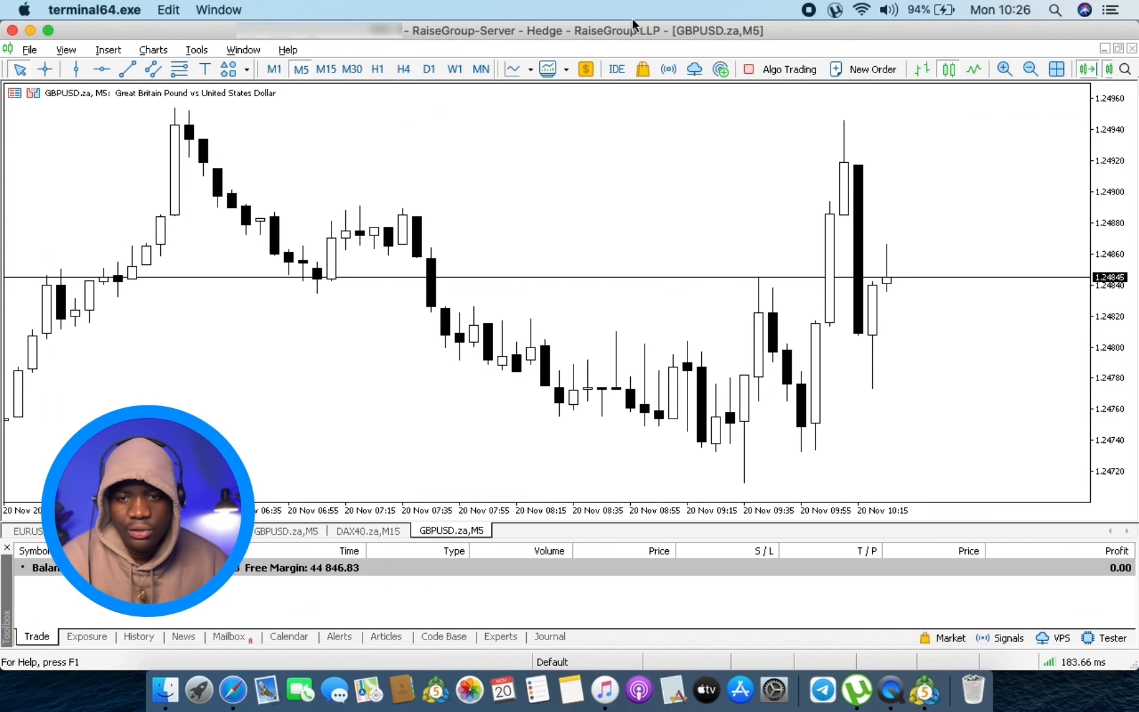
- Place two 15-lot GBPUSD buy orders at market, one after the other
click(864, 69)
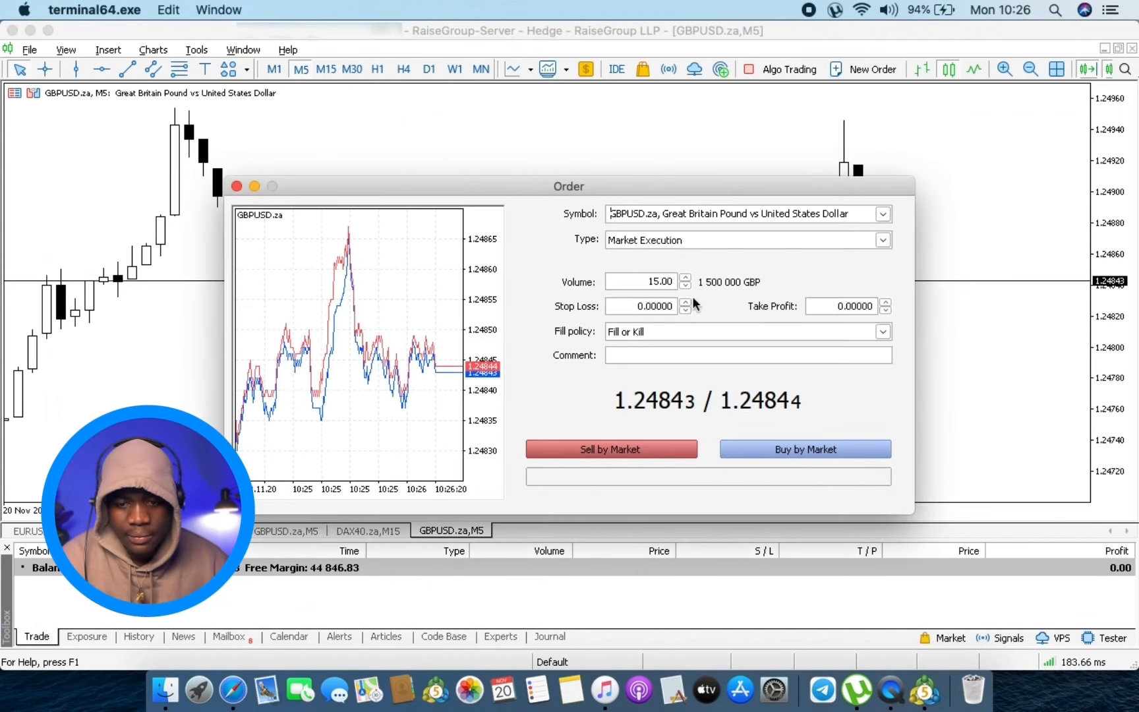
click(804, 449)
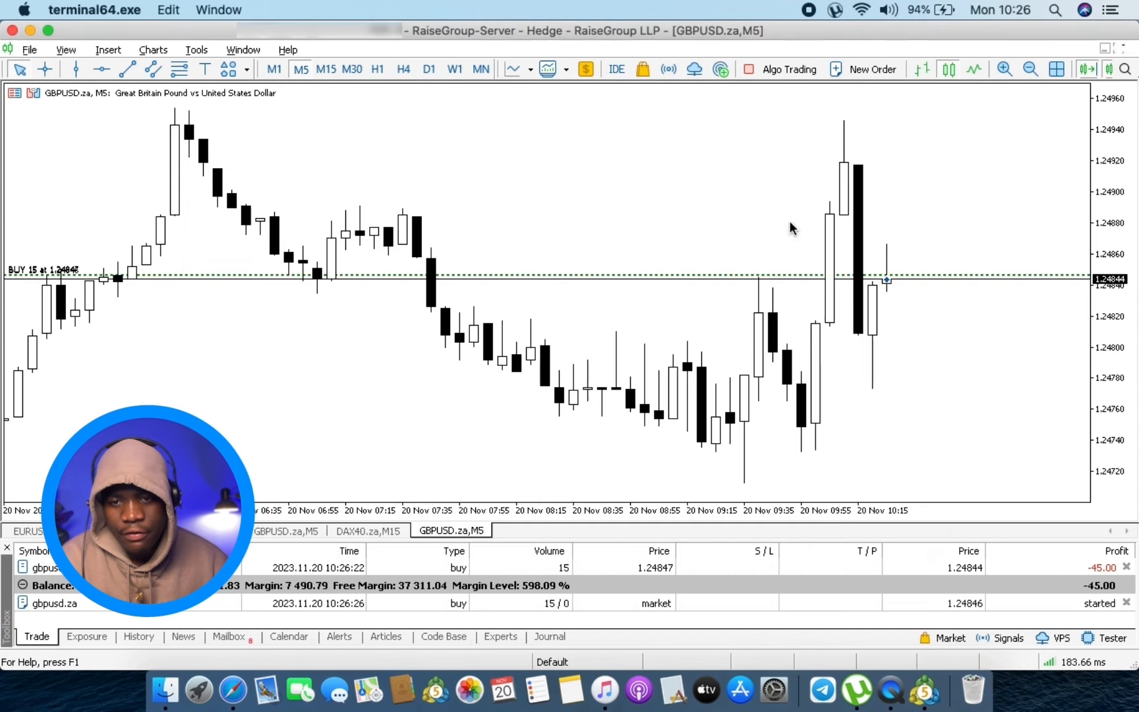
click(870, 69)
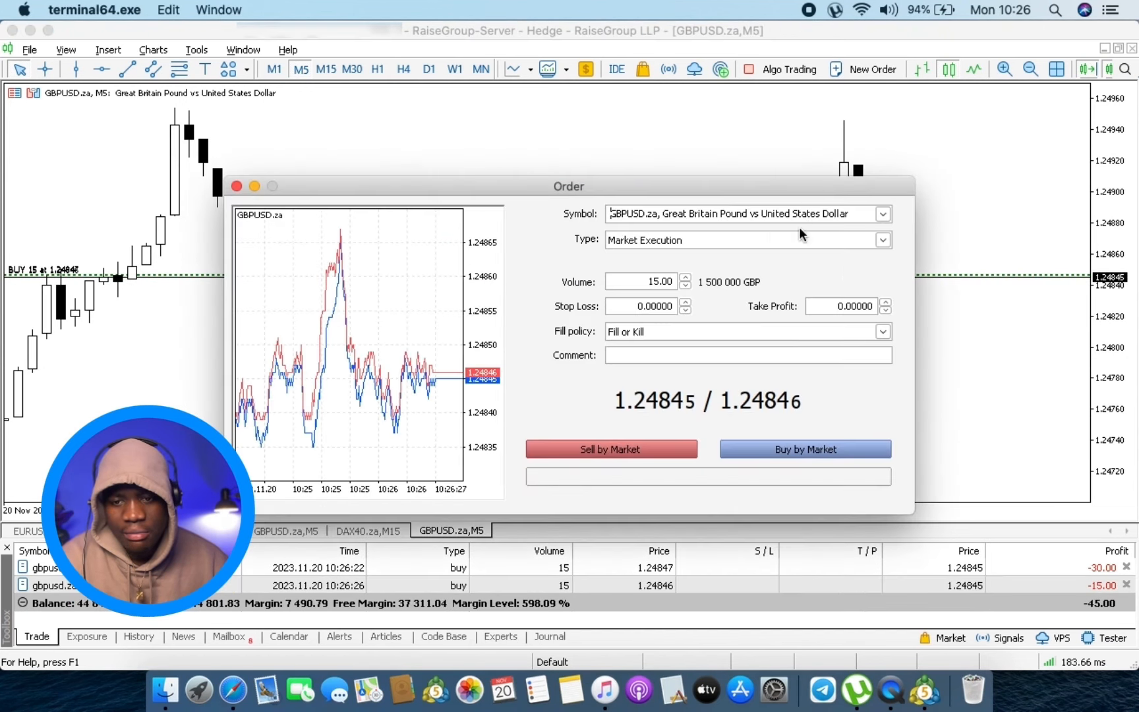
click(804, 448)
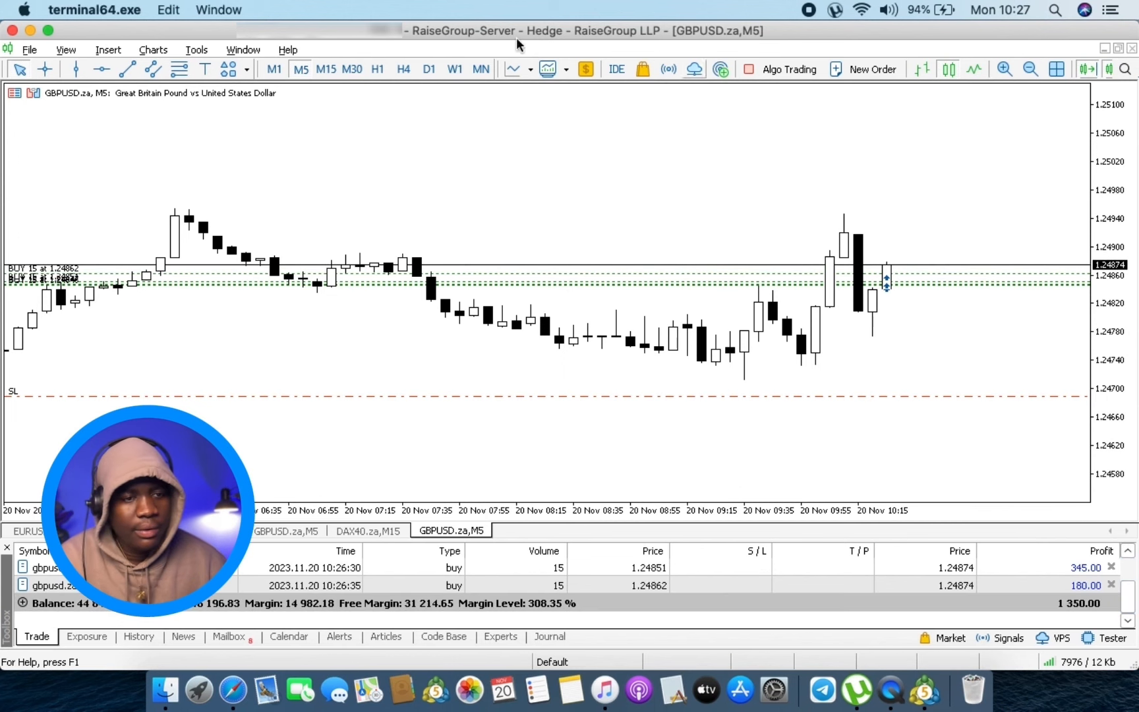
mouse_move(100, 69)
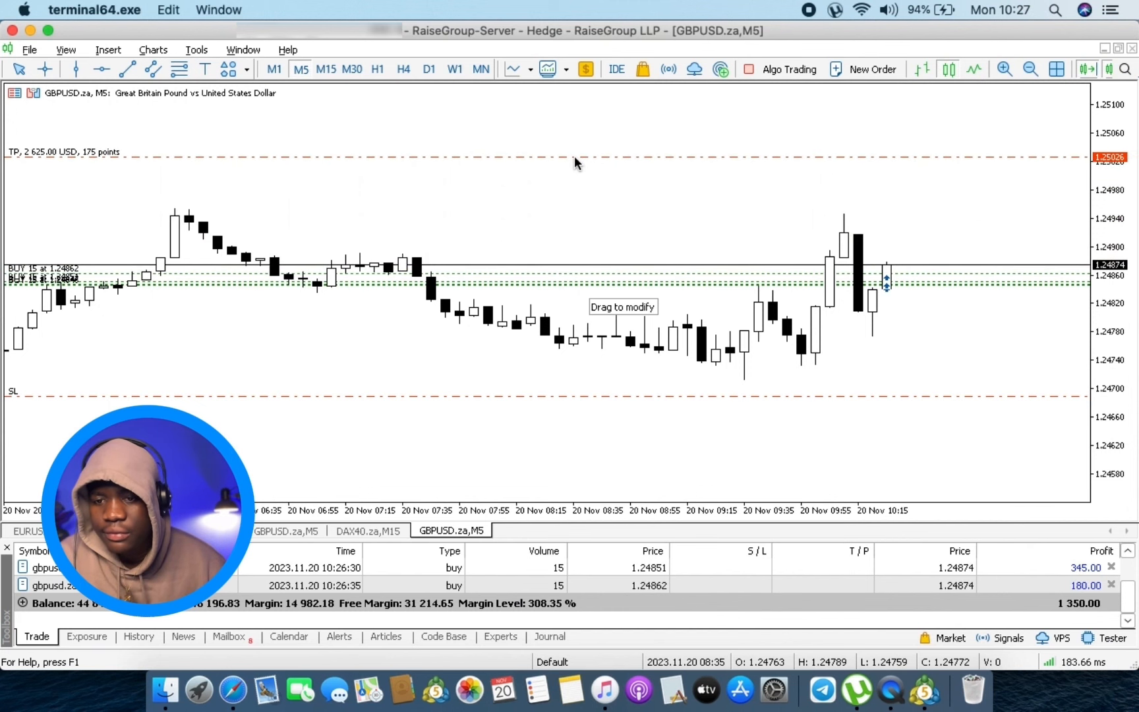
- Drag a take-profit line onto the GBPUSD buy and settle it near 1.2501
drag(575, 158, 574, 169)
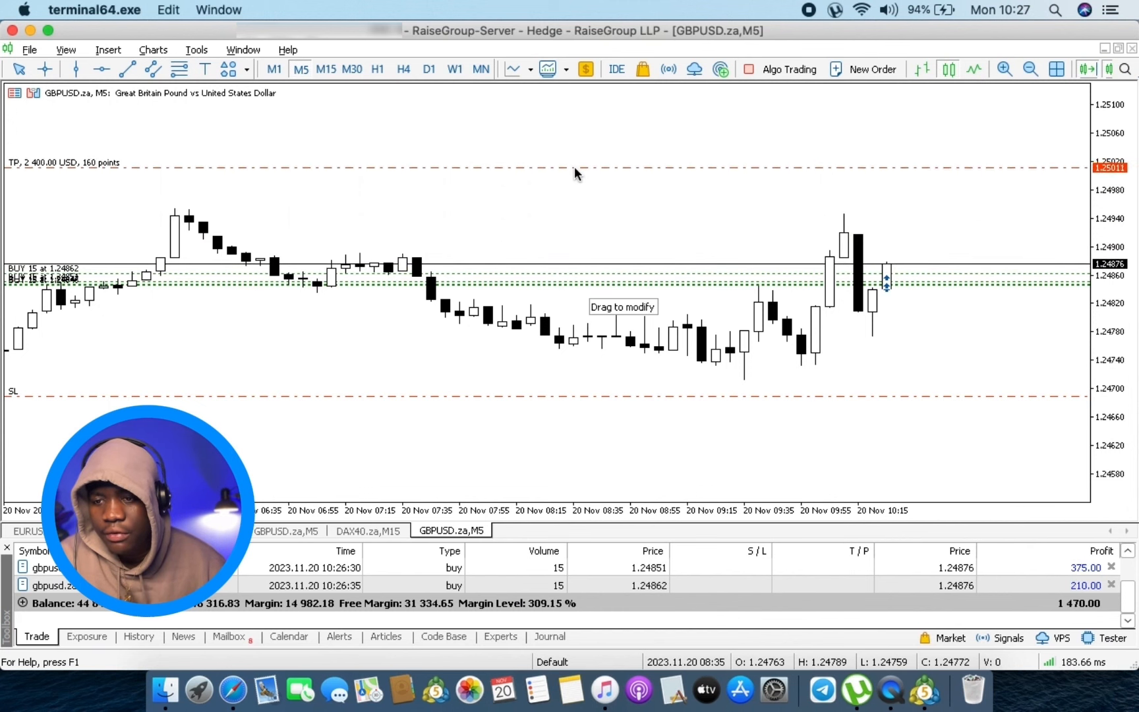
drag(573, 165, 971, 305)
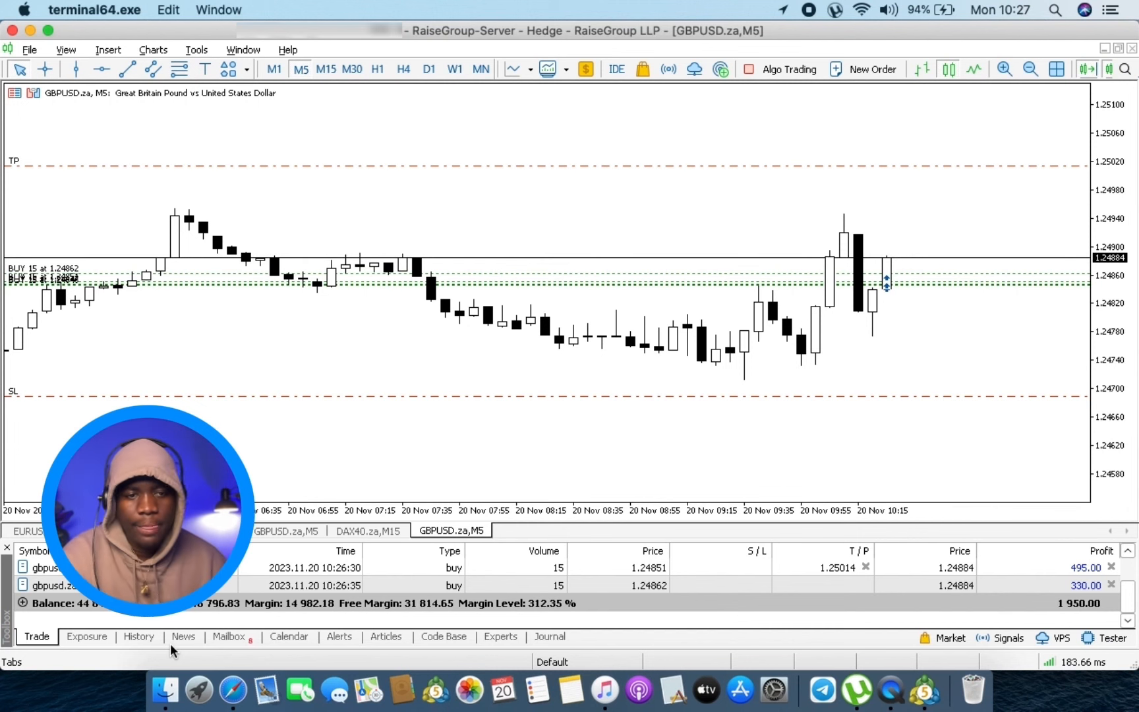
mouse_move(284, 390)
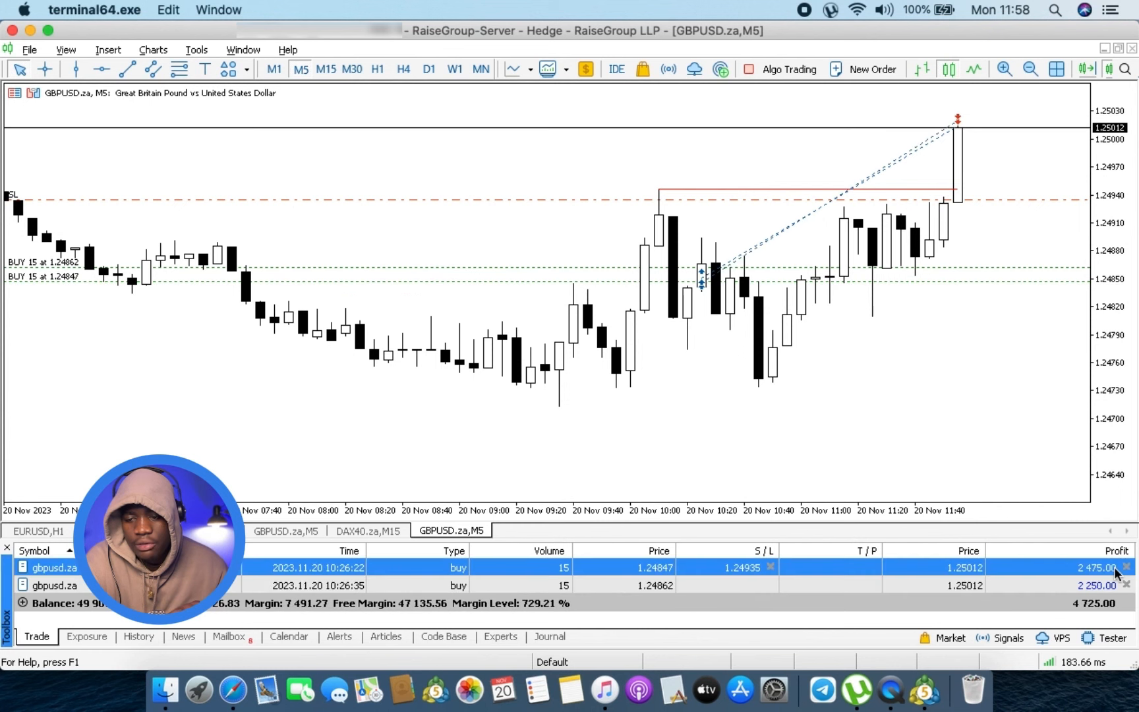
- Close the profitable GBPUSD buy position from the Trade tab
click(1126, 567)
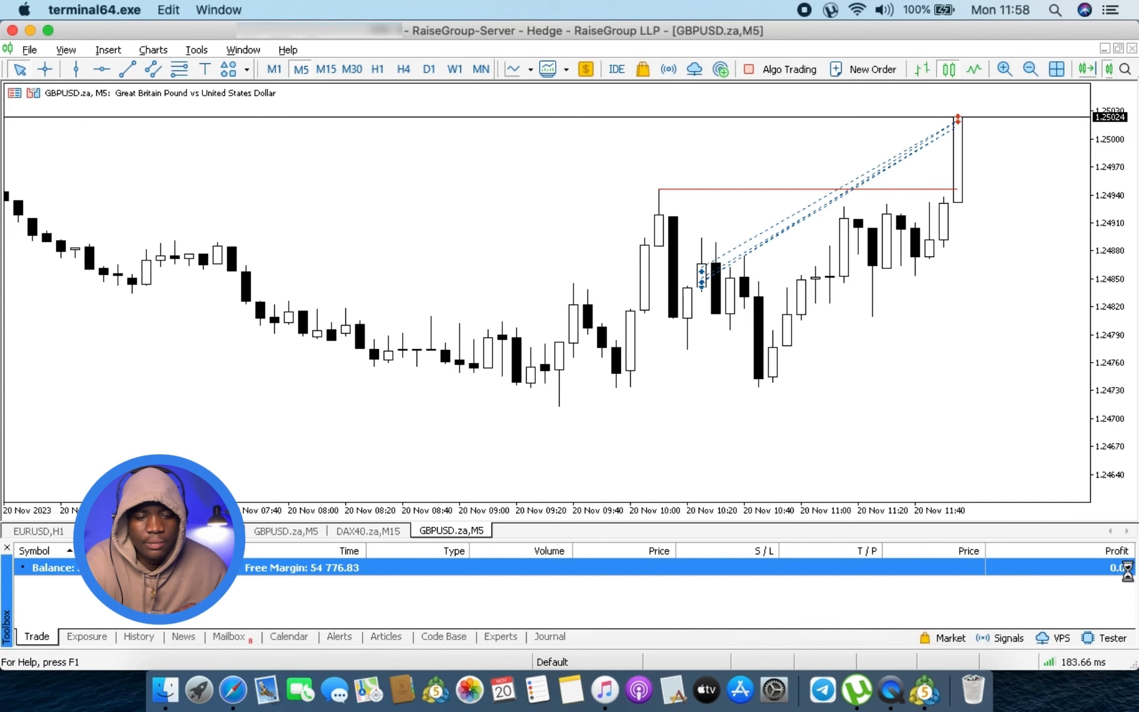
mouse_move(1087, 604)
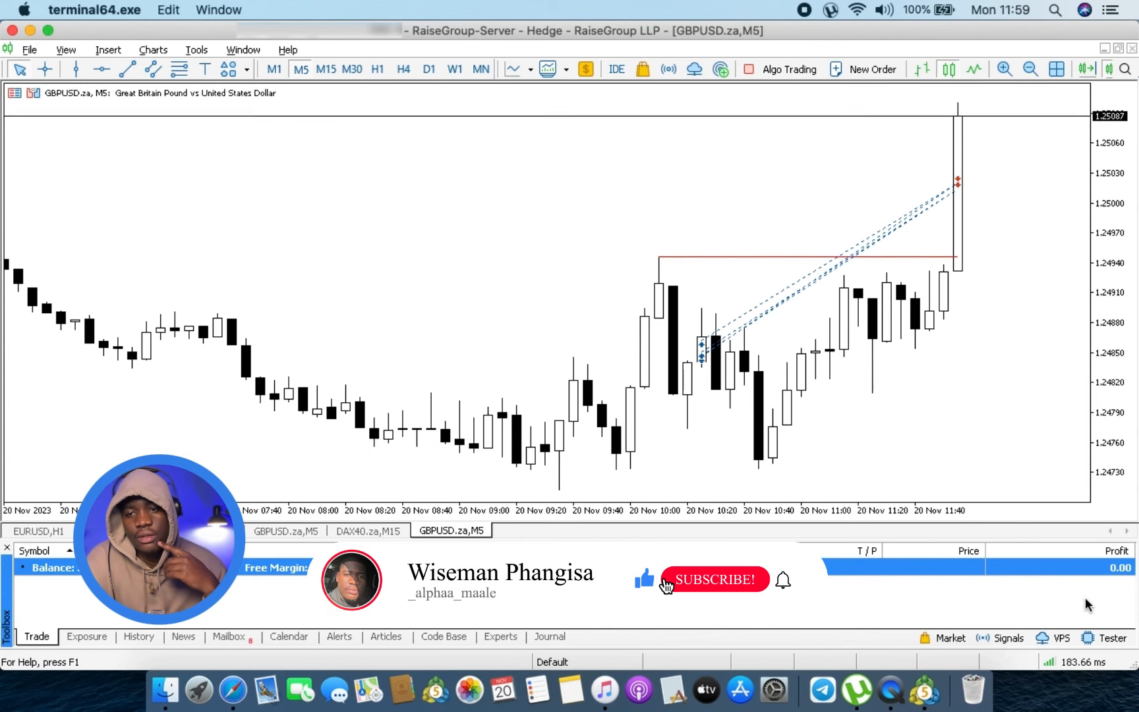
click(713, 579)
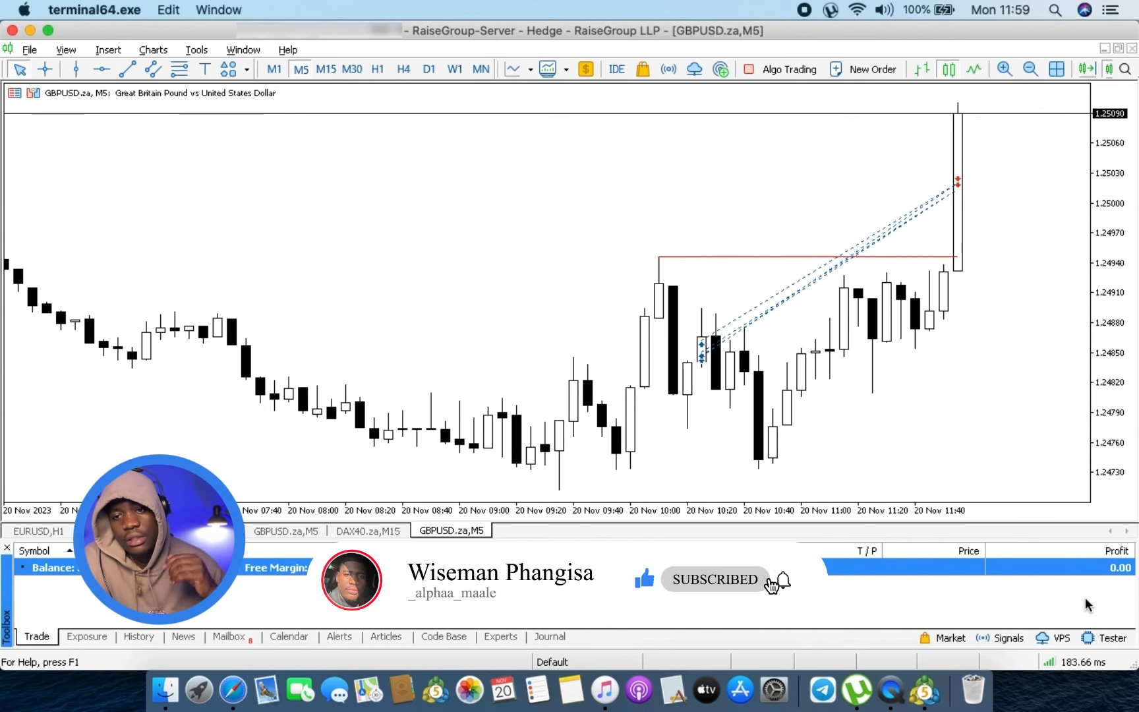